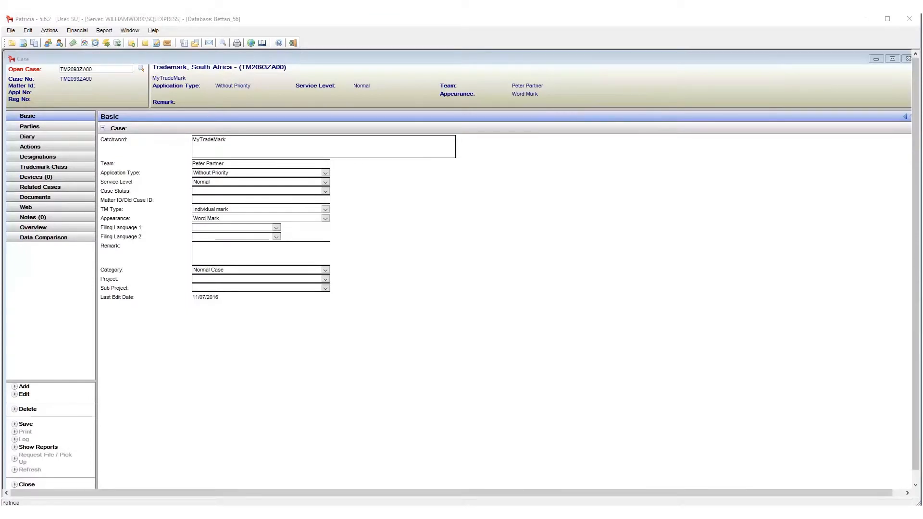
{"action": "mouse_move", "coordinate": [385, 358]}
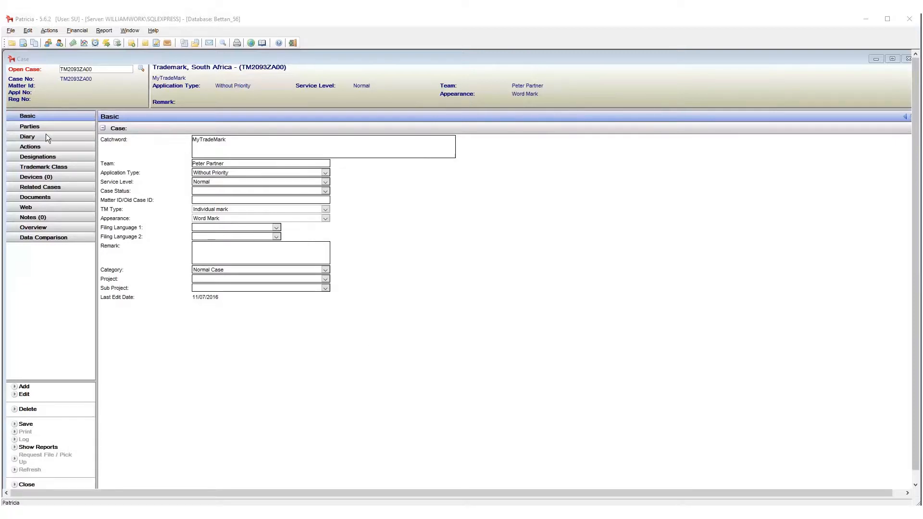
- Enter diary Application Date 01/01/2016 and Application No. 2005/12345 for case TM2093ZA00
{"action": "left_click", "coordinate": [27, 136]}
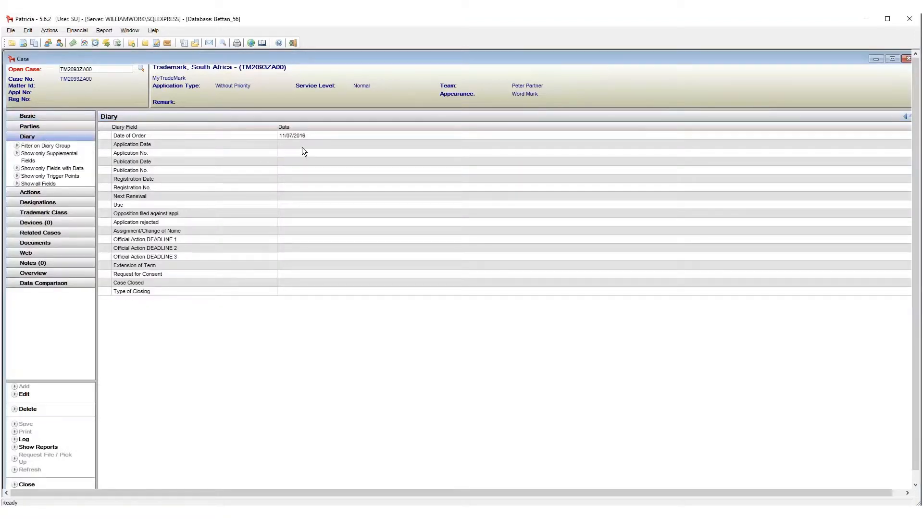
{"action": "double_click", "coordinate": [131, 145]}
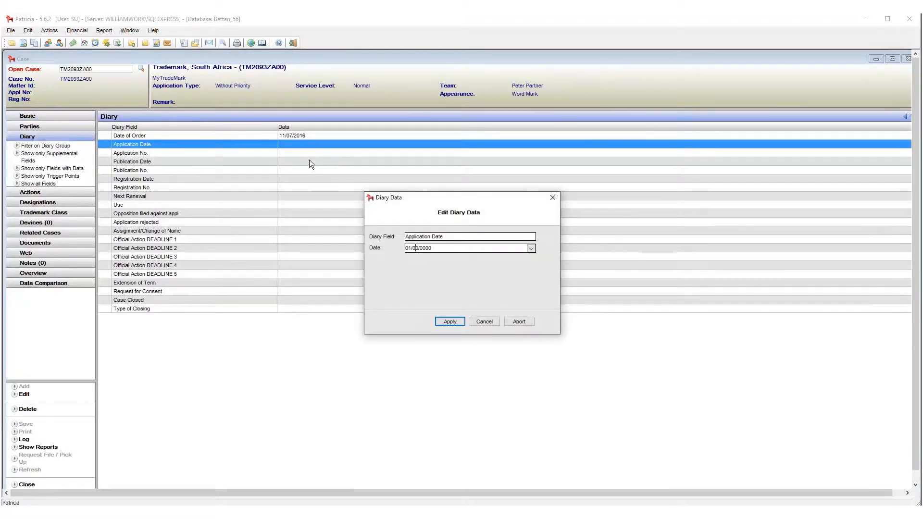
{"action": "type", "text": "01/01/2016"}
{"action": "type", "text": "2006/1234"}
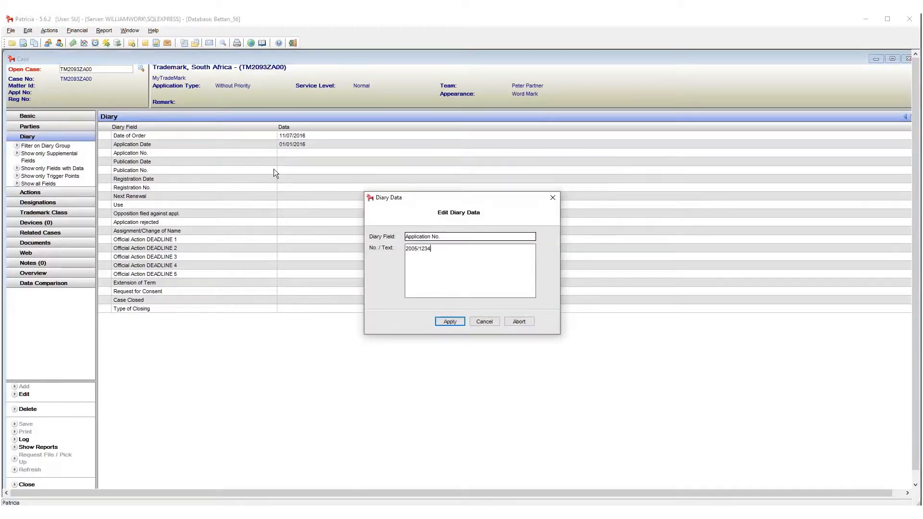
{"action": "left_click", "coordinate": [450, 321]}
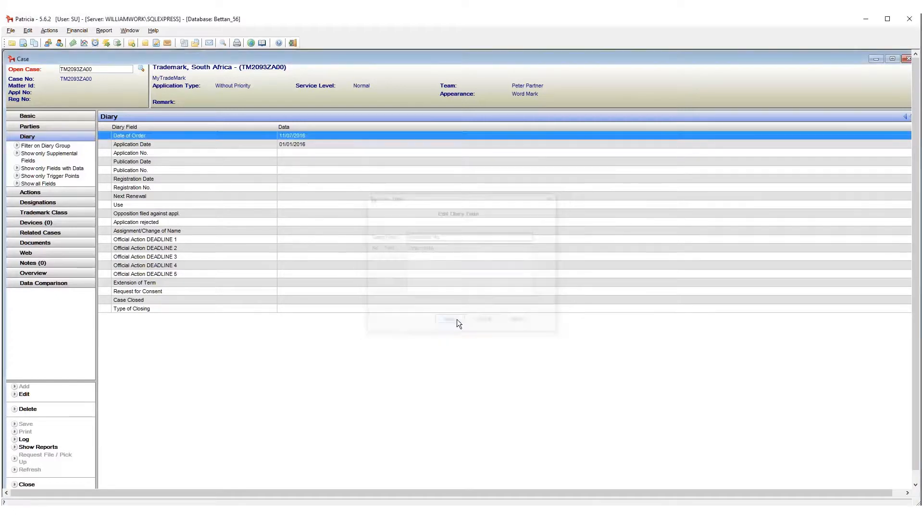
{"action": "left_click", "coordinate": [450, 318]}
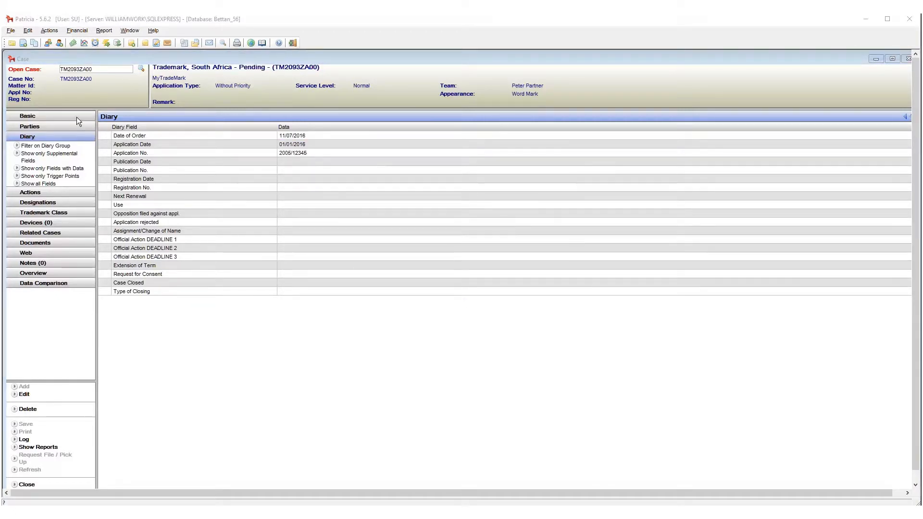
- Return to the Basic details of case TM2093ZA00
{"action": "left_click", "coordinate": [27, 115]}
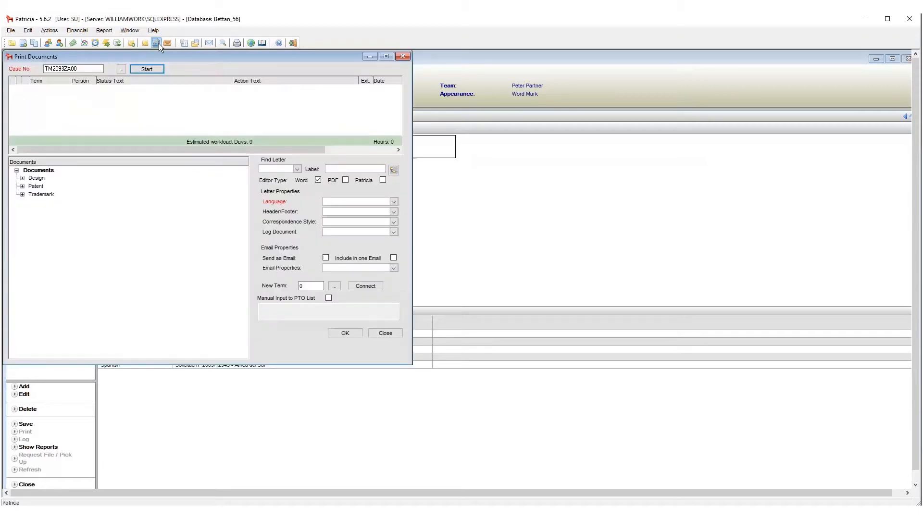
- Generate the TM001 Test Letter for case TM2093ZA00 from Print Documents
{"action": "left_click", "coordinate": [296, 168]}
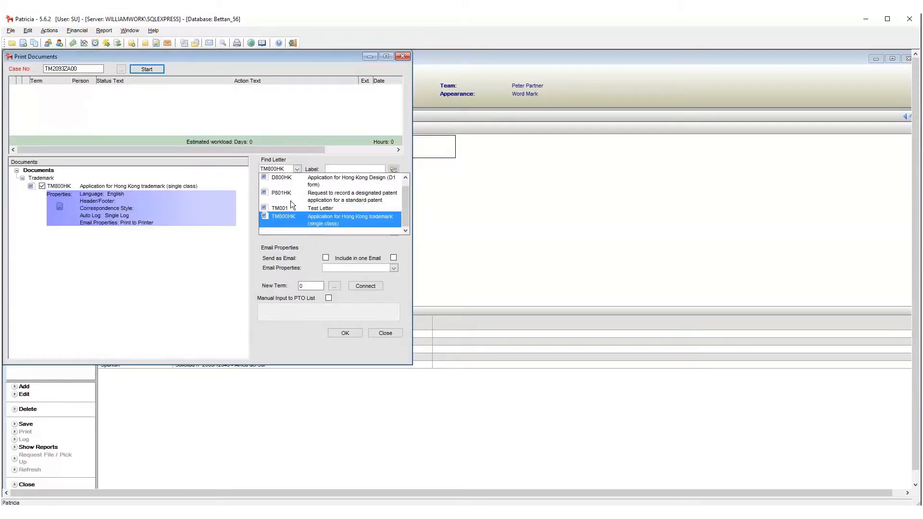
{"action": "left_click", "coordinate": [282, 207]}
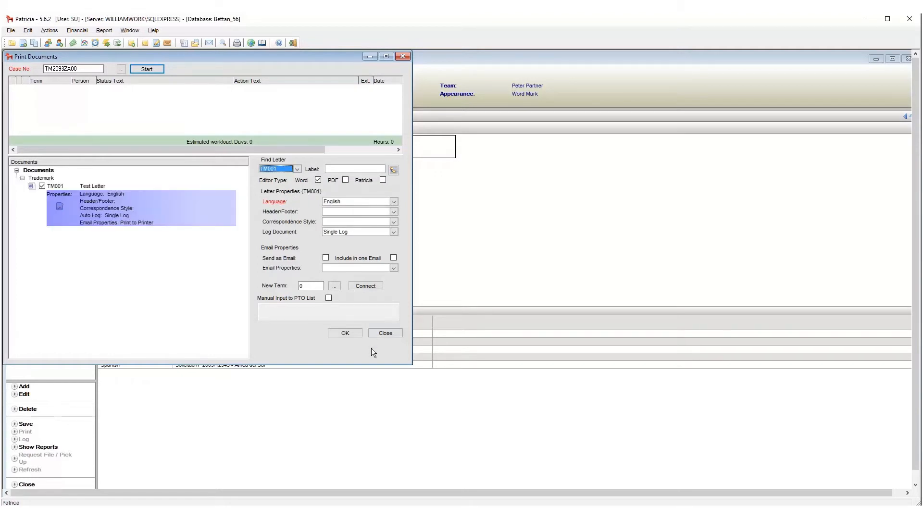
{"action": "left_click", "coordinate": [344, 333]}
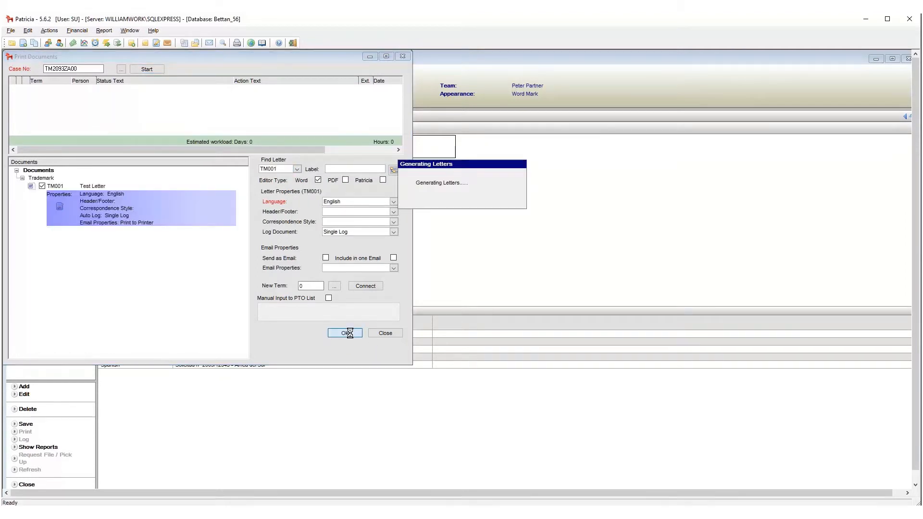
{"action": "left_click", "coordinate": [344, 332]}
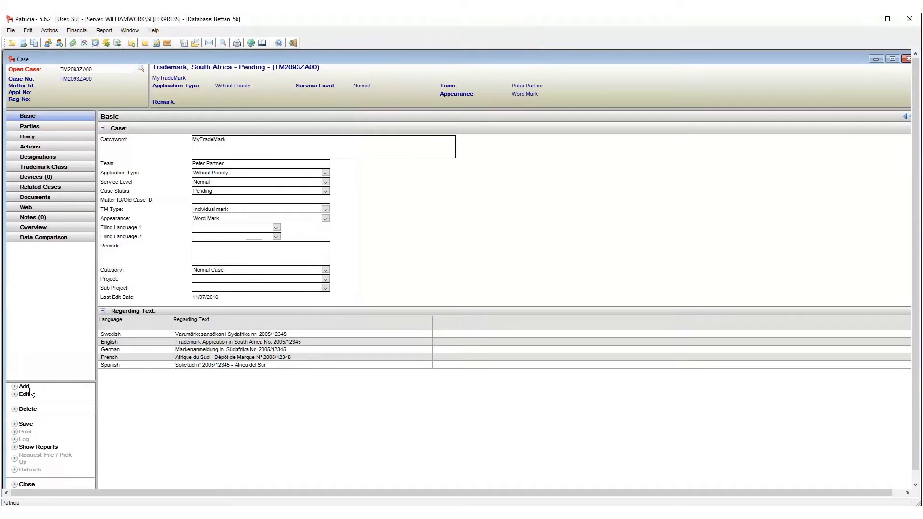
- Try adding a new regarding text and view the English entry, closing both unchanged
{"action": "left_click", "coordinate": [23, 386]}
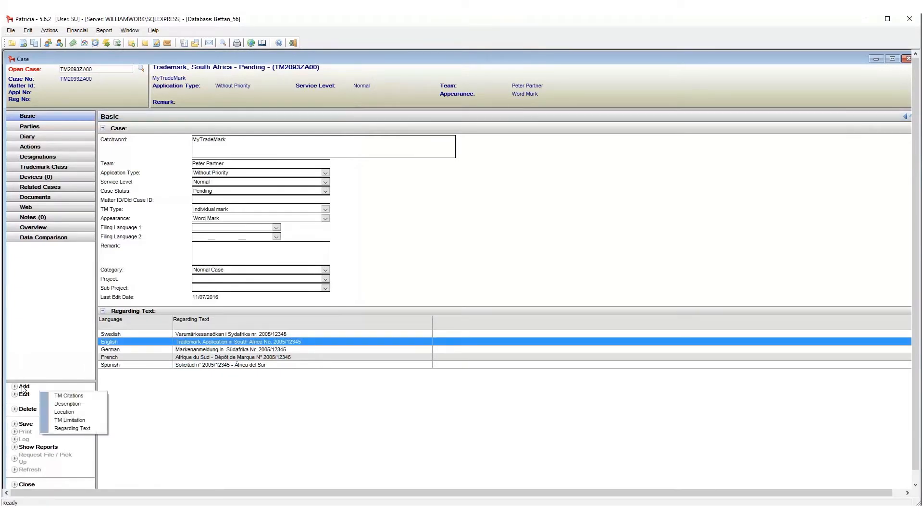
{"action": "left_click", "coordinate": [71, 428]}
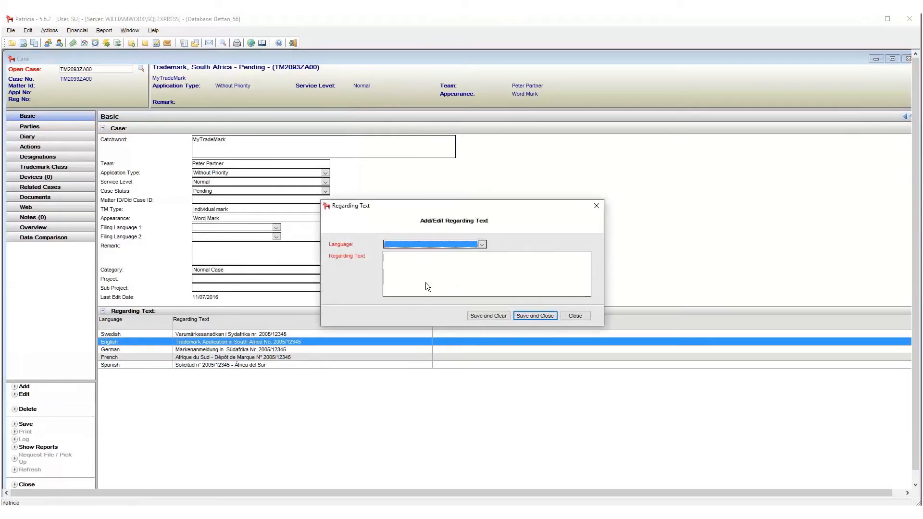
{"action": "mouse_move", "coordinate": [578, 313]}
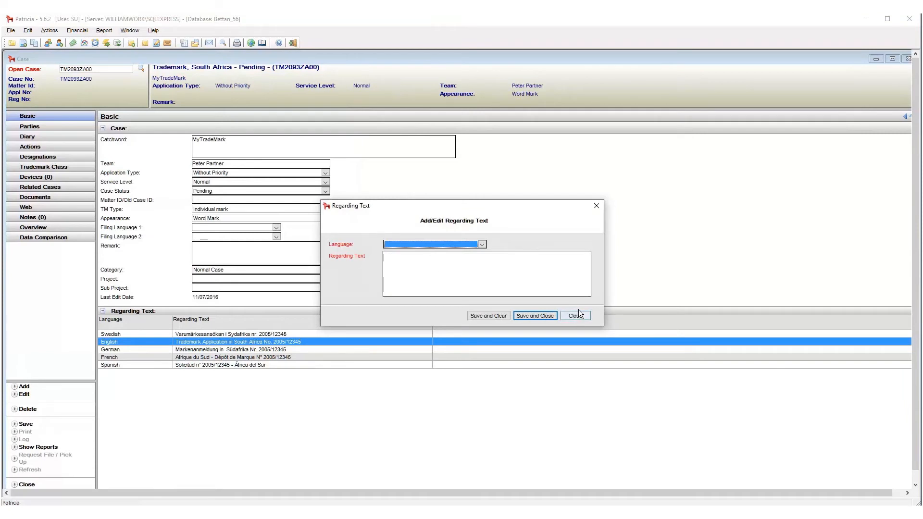
{"action": "left_click", "coordinate": [575, 315]}
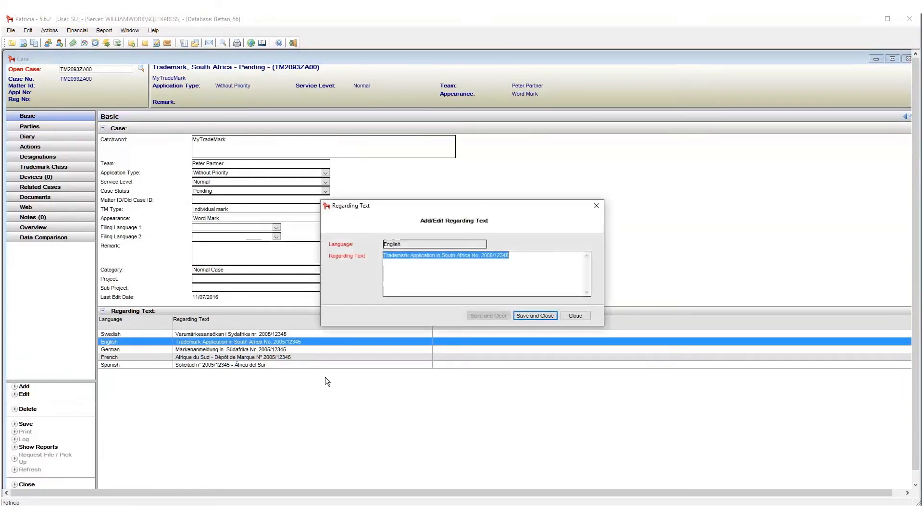
{"action": "left_click", "coordinate": [534, 315]}
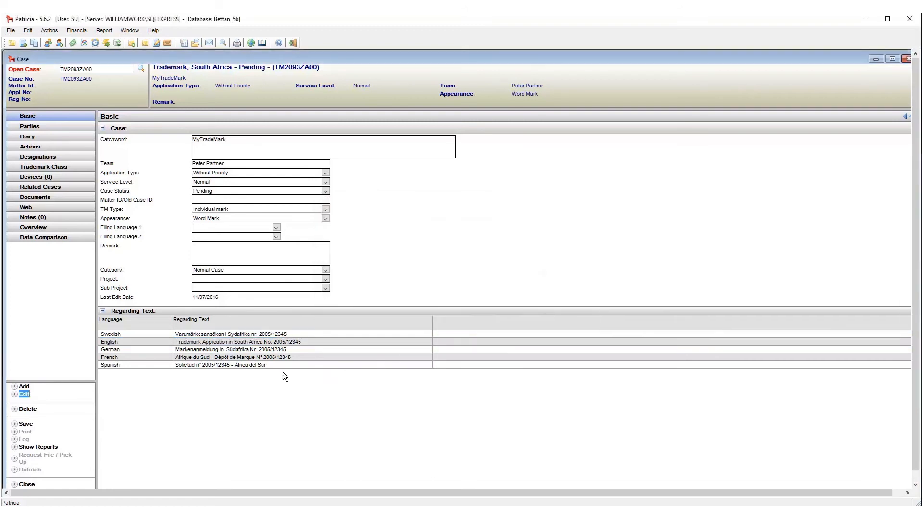
- Delete the French regarding text, keeping Swedish, English, German and Spanish
{"action": "left_click", "coordinate": [27, 409]}
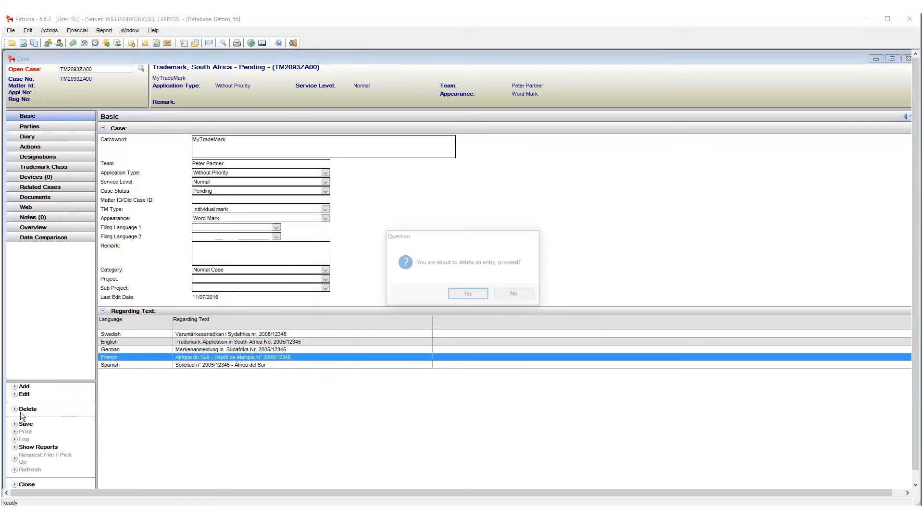
{"action": "left_click", "coordinate": [468, 293]}
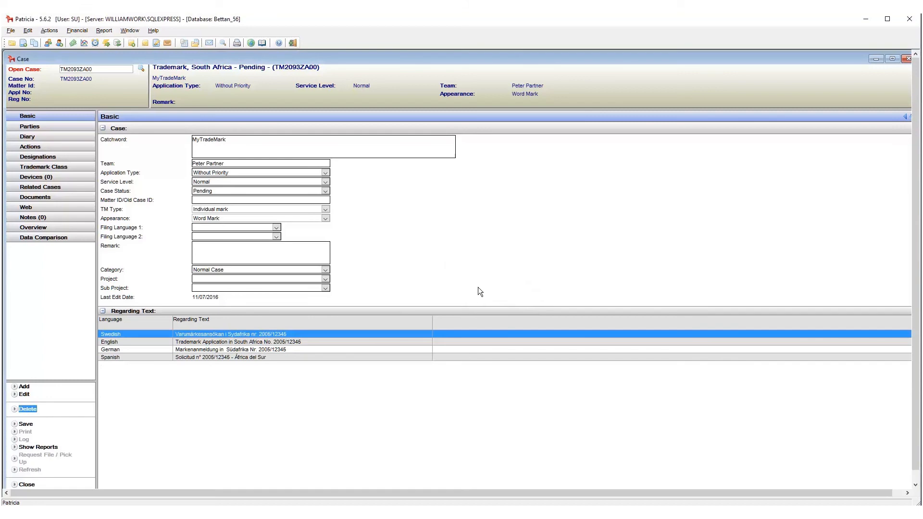